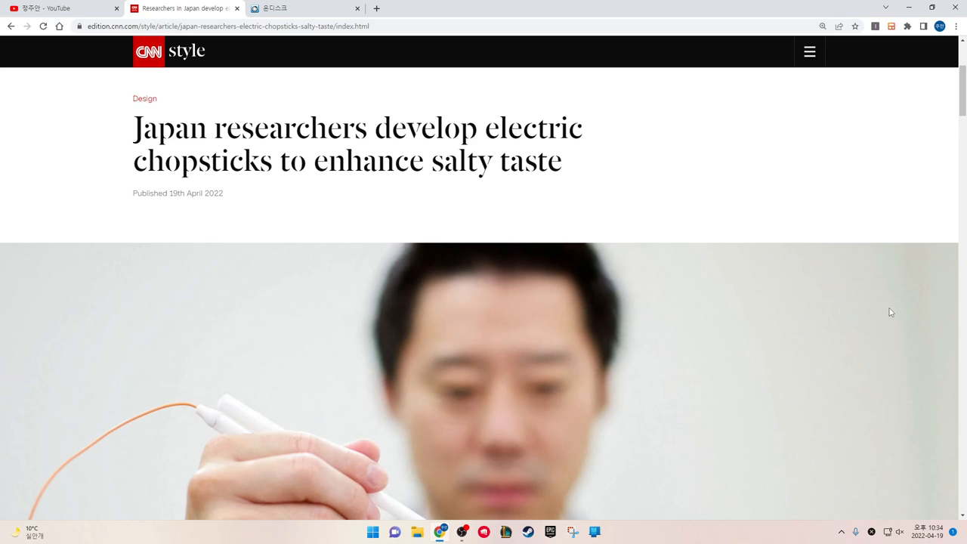
pyautogui.moveTo(874, 314)
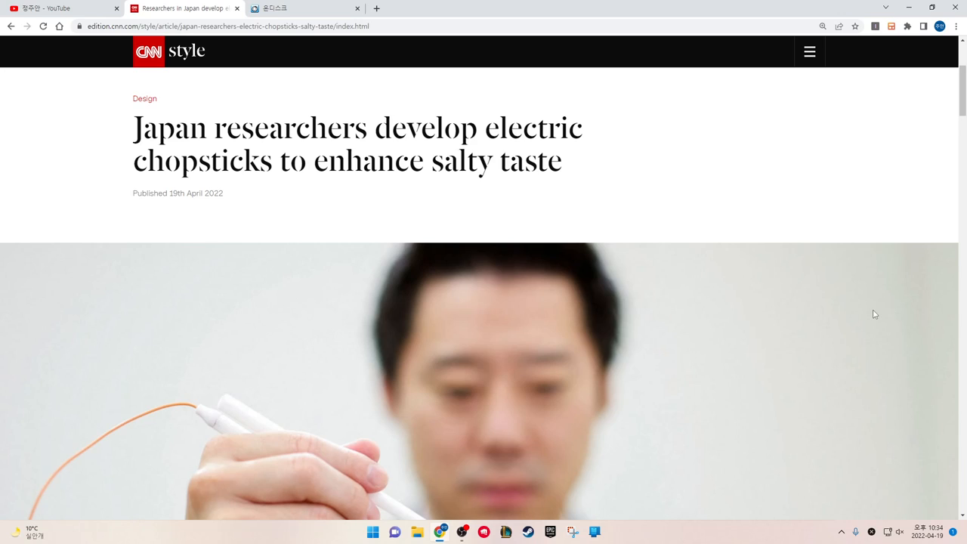
pyautogui.scroll(-3)
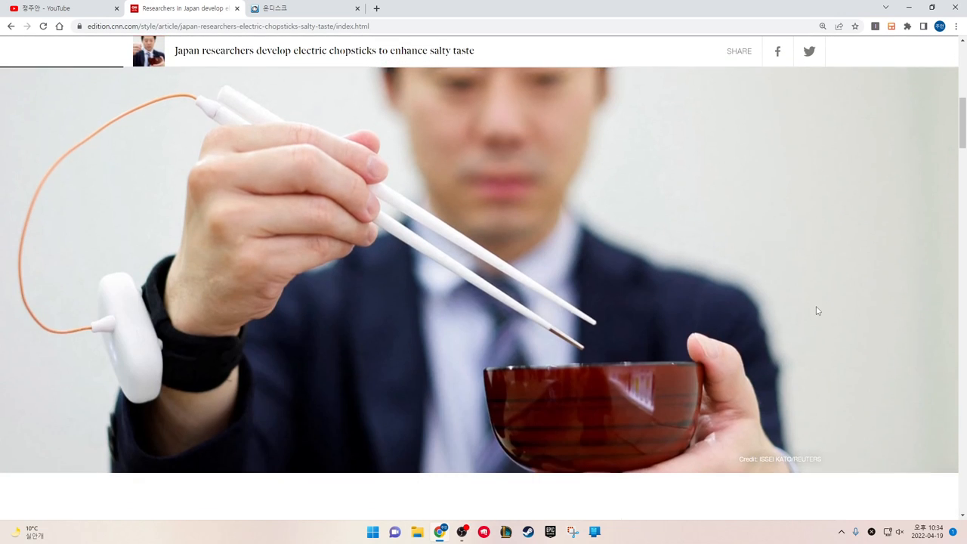
pyautogui.scroll(-3)
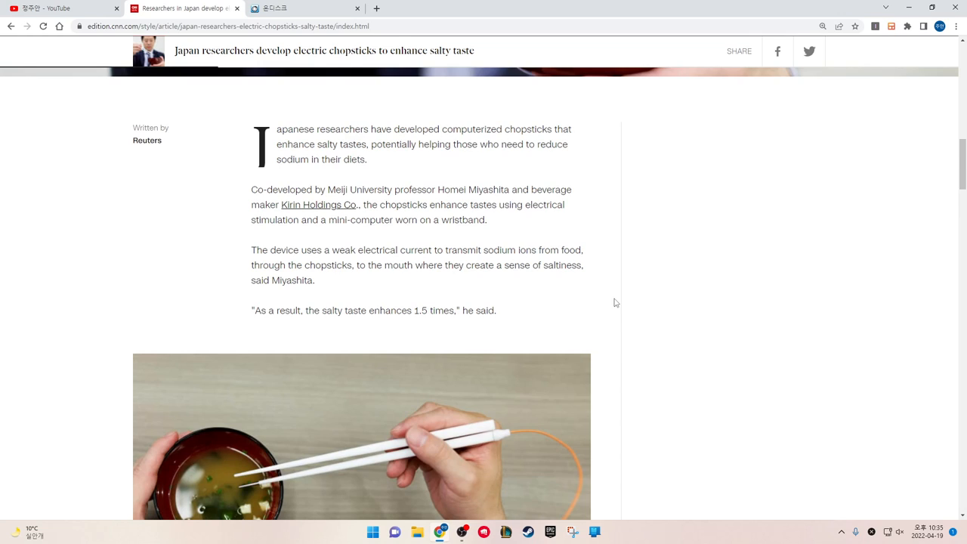
pyautogui.scroll(-3)
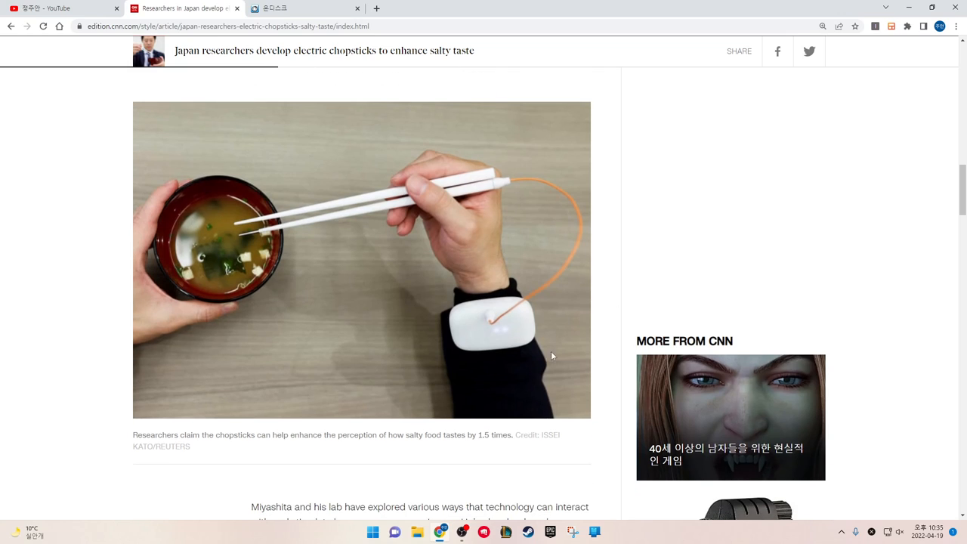
pyautogui.moveTo(202, 483)
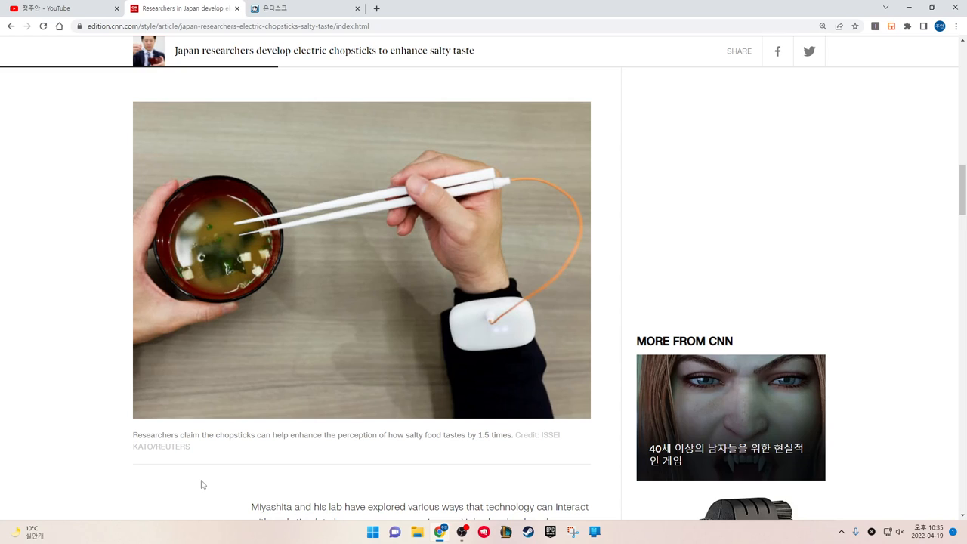
pyautogui.scroll(-3)
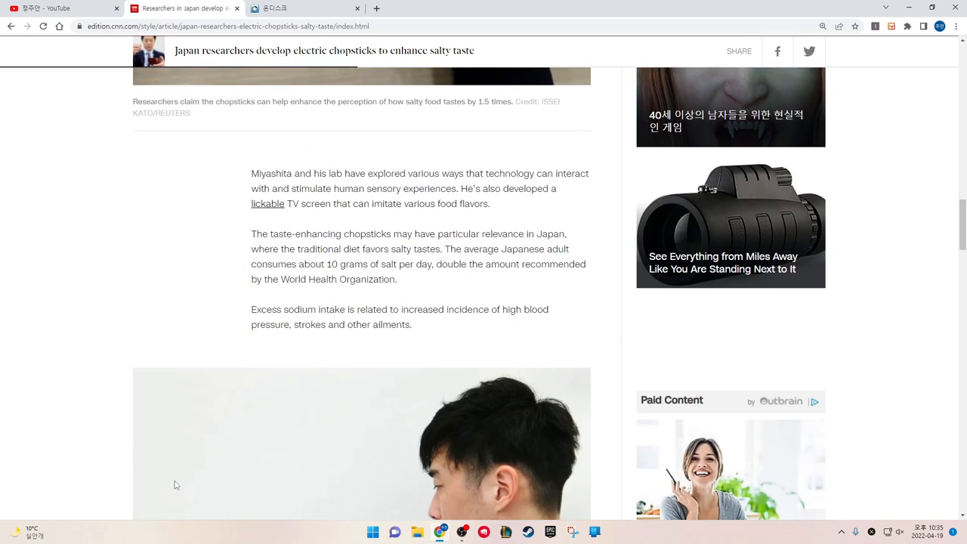
pyautogui.scroll(-3)
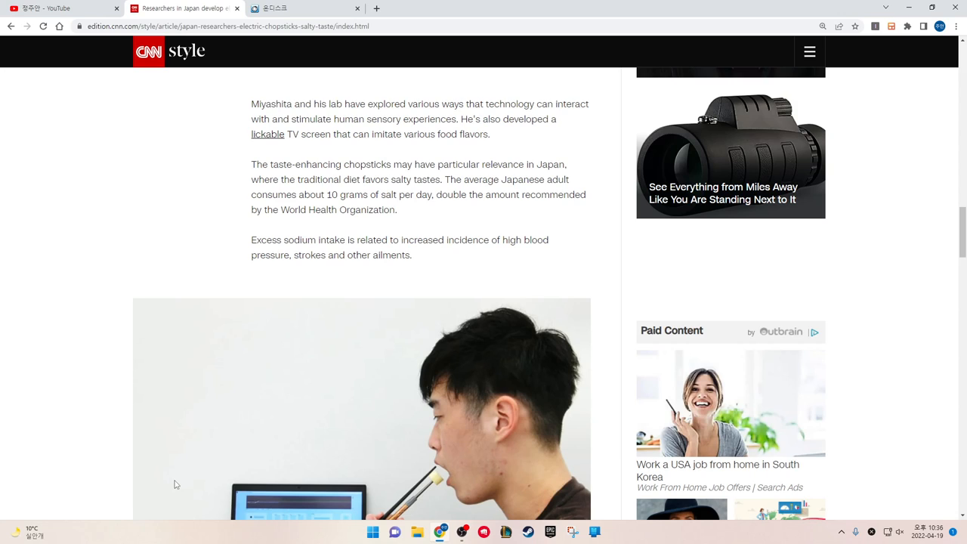
pyautogui.scroll(-3)
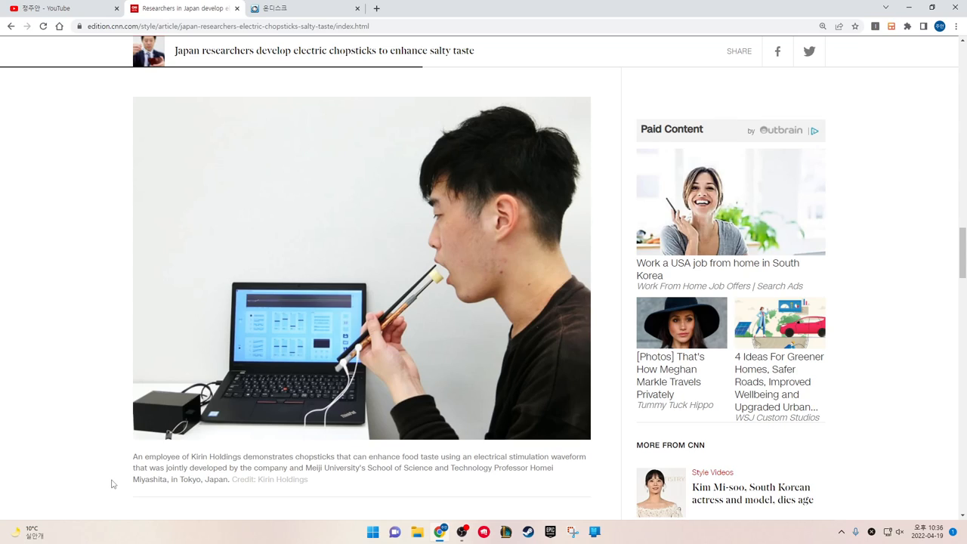
pyautogui.scroll(-3)
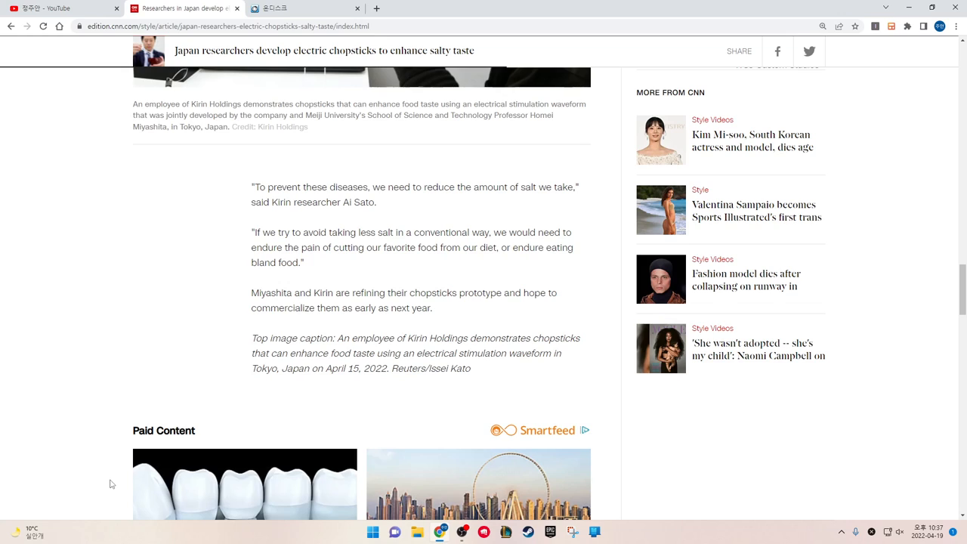
pyautogui.moveTo(128, 478)
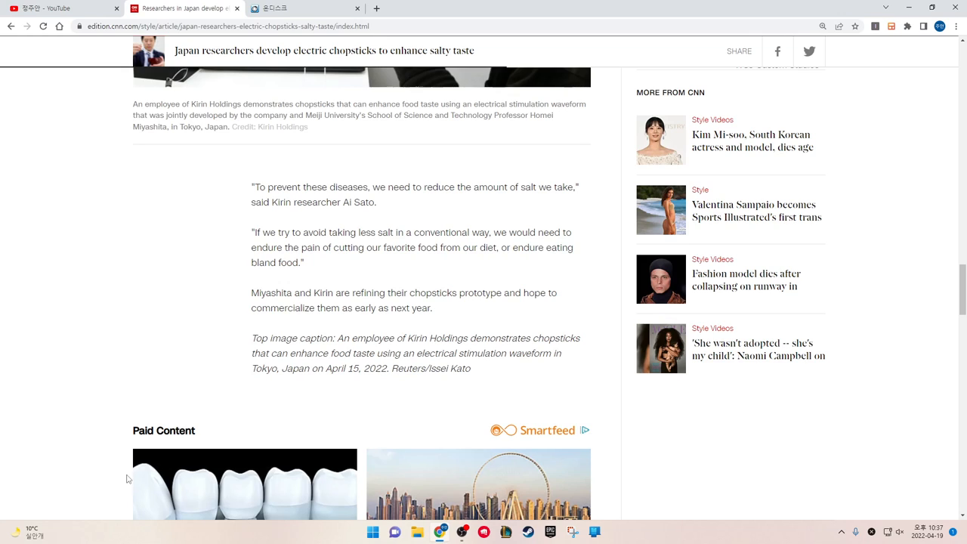